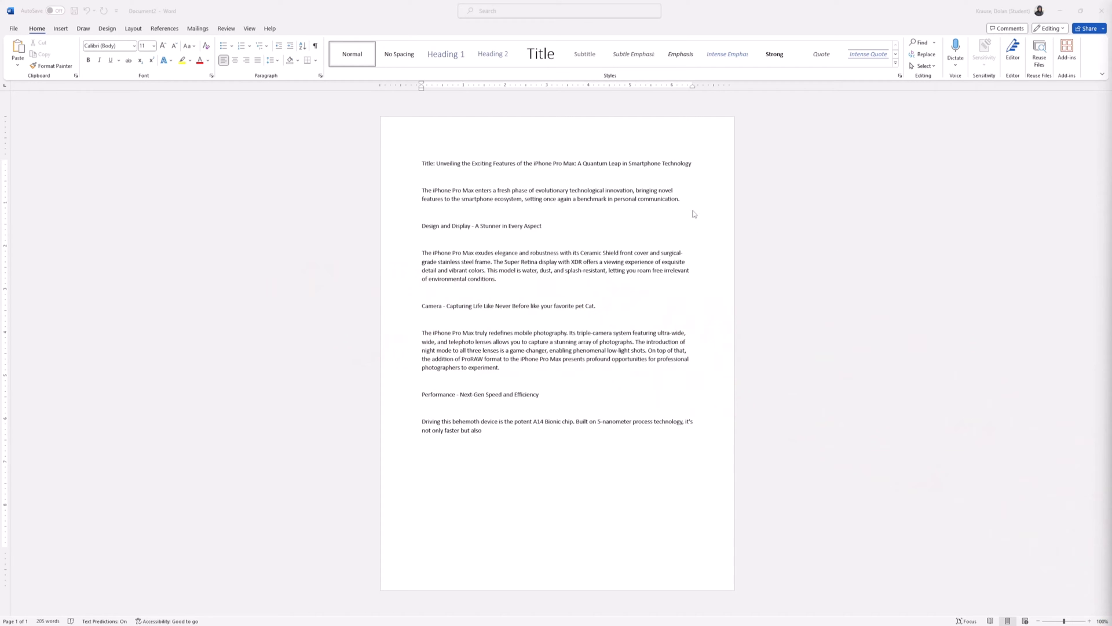
{"action": "mouse_move", "coordinate": [462, 232]}
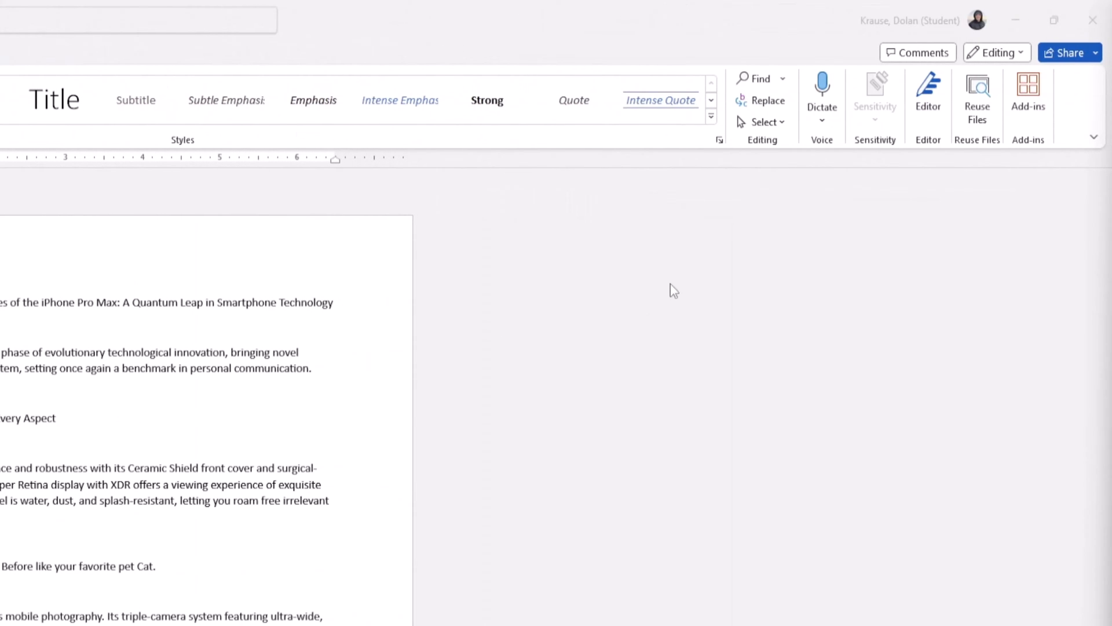
Bring up Find and Replace with Ctrl+H and focus the Find what box
{"action": "key", "text": "Ctrl+H"}
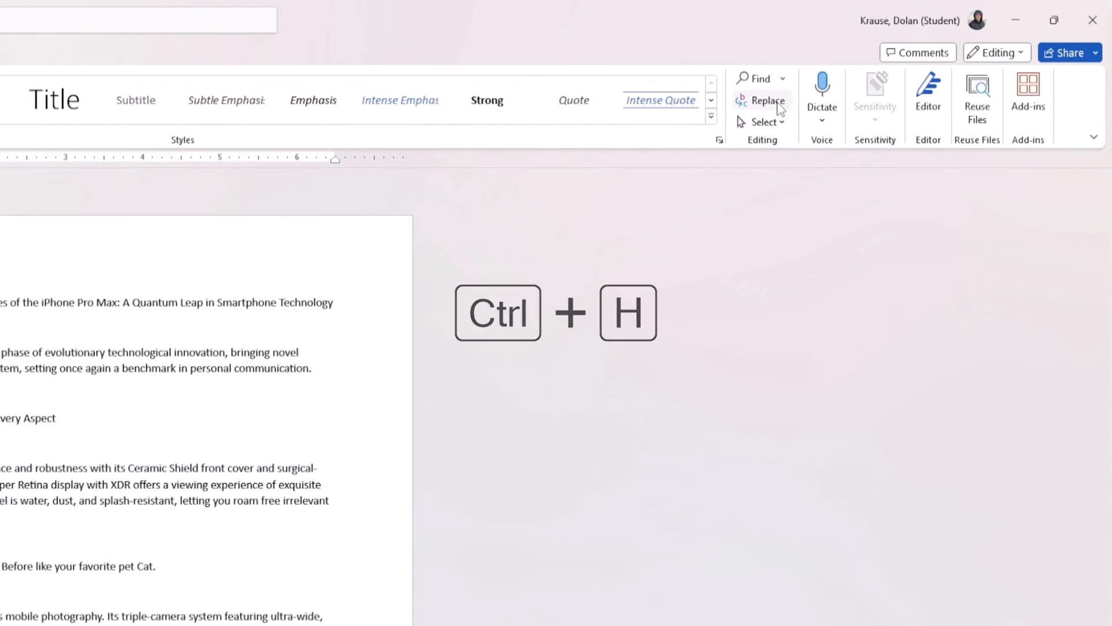
{"action": "key", "text": "ctrl+h"}
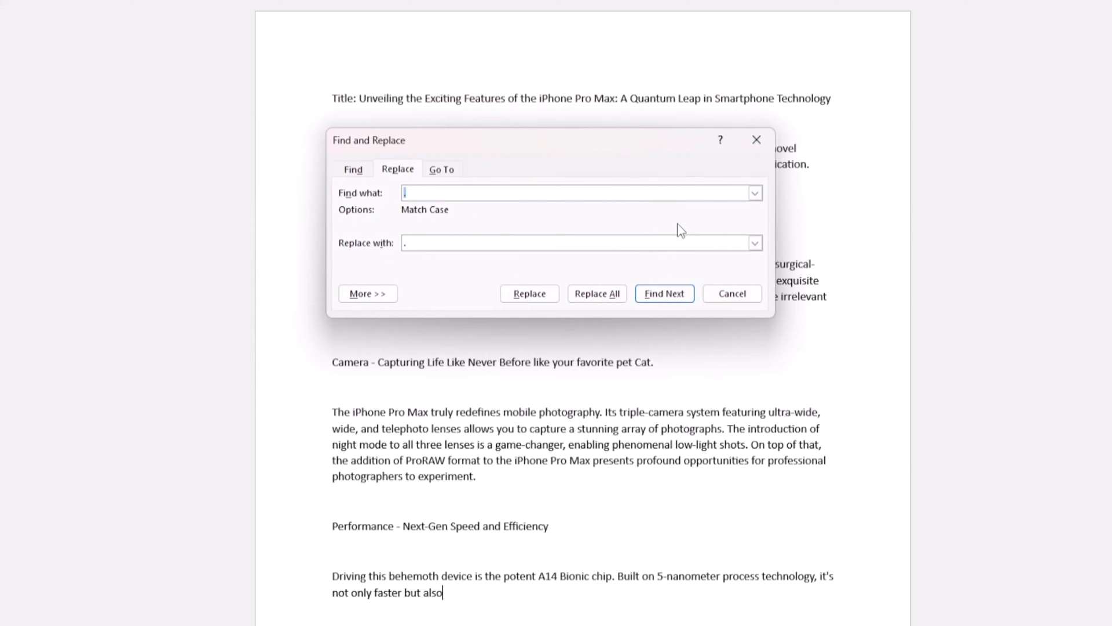
{"action": "mouse_move", "coordinate": [420, 215]}
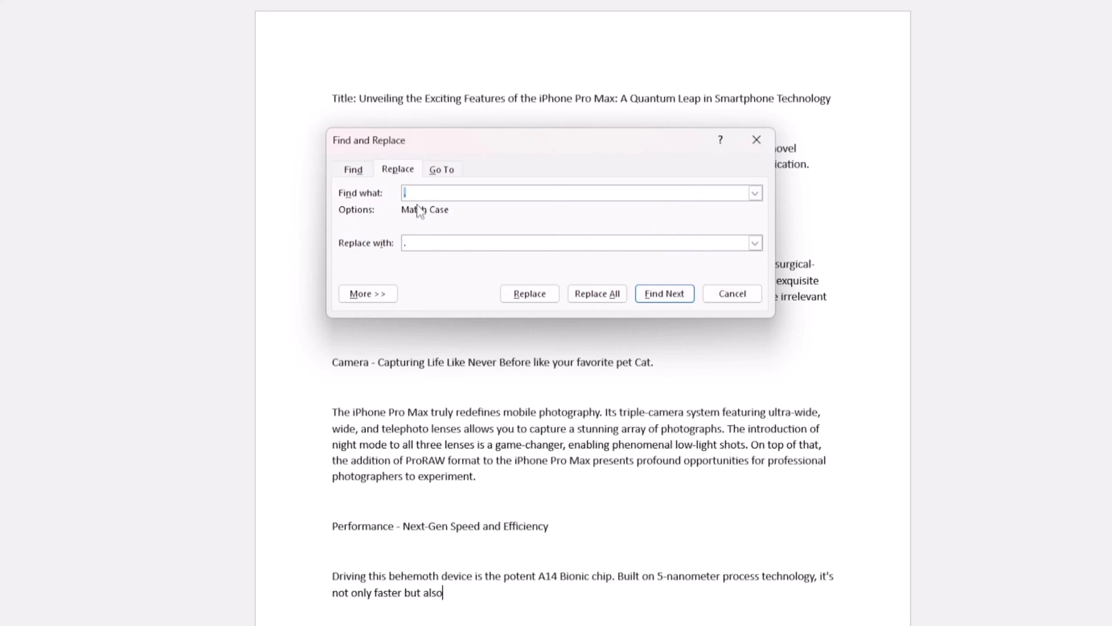
{"action": "mouse_move", "coordinate": [387, 246]}
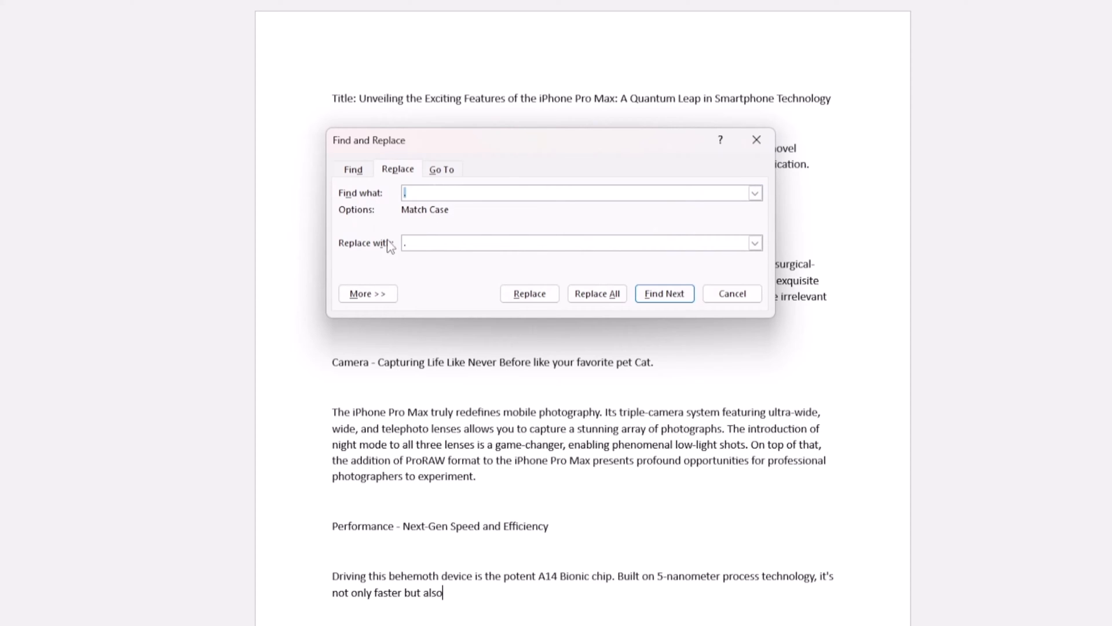
{"action": "left_click", "coordinate": [540, 243]}
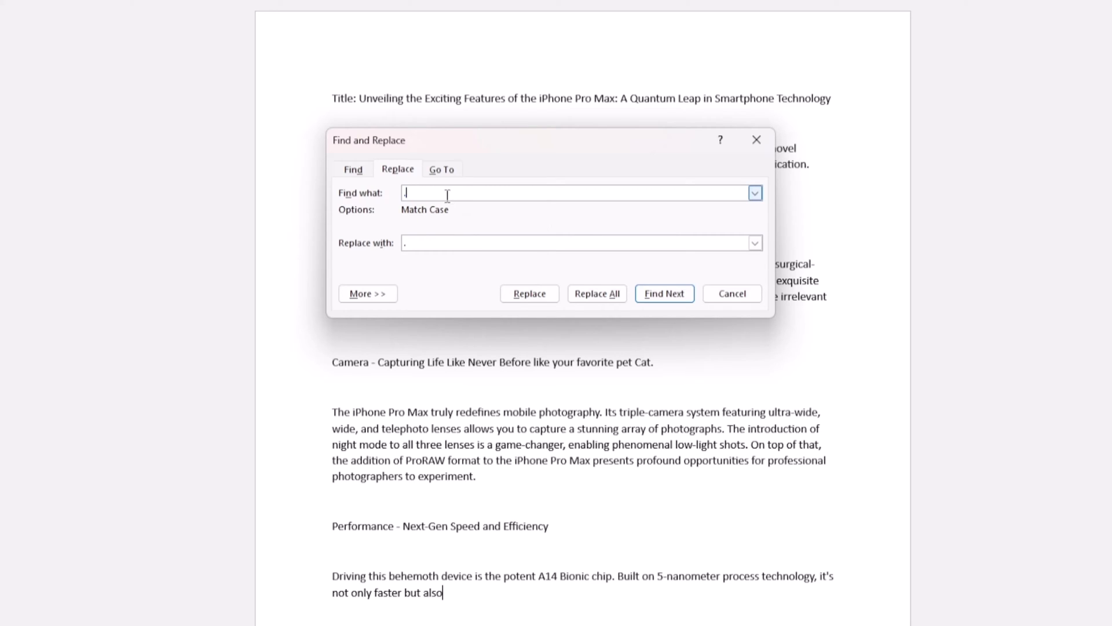
Replace every 'Cat' with 'Dog' via Replace All and confirm the one-replacement message
{"action": "type", "text": "Cat"}
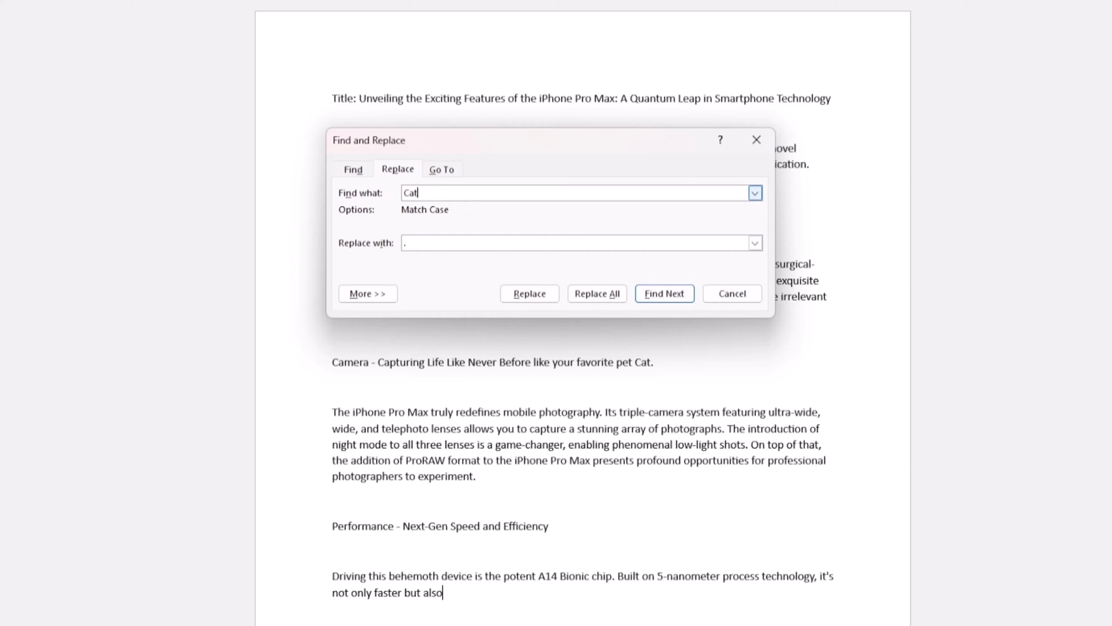
{"action": "left_click", "coordinate": [574, 243]}
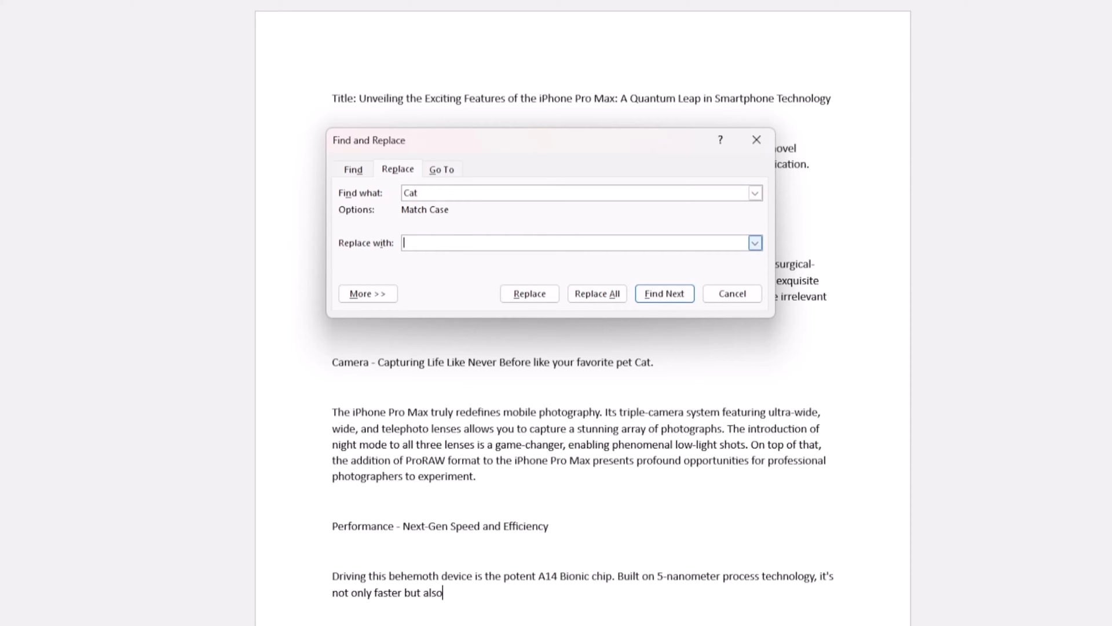
{"action": "type", "text": "Dog"}
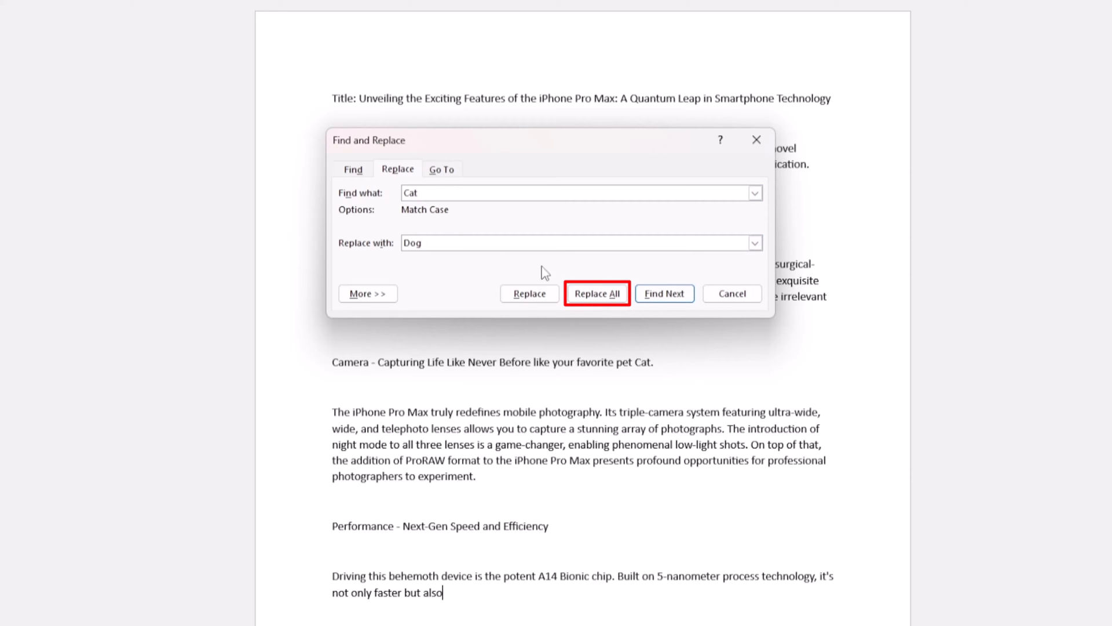
{"action": "left_click", "coordinate": [597, 294]}
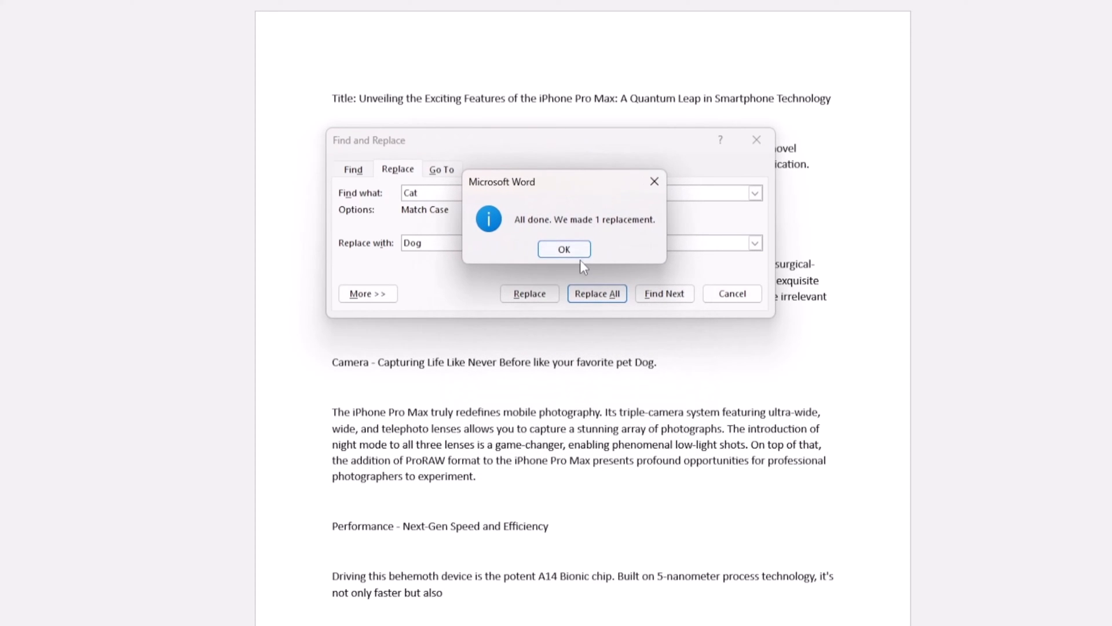
{"action": "left_click", "coordinate": [564, 248]}
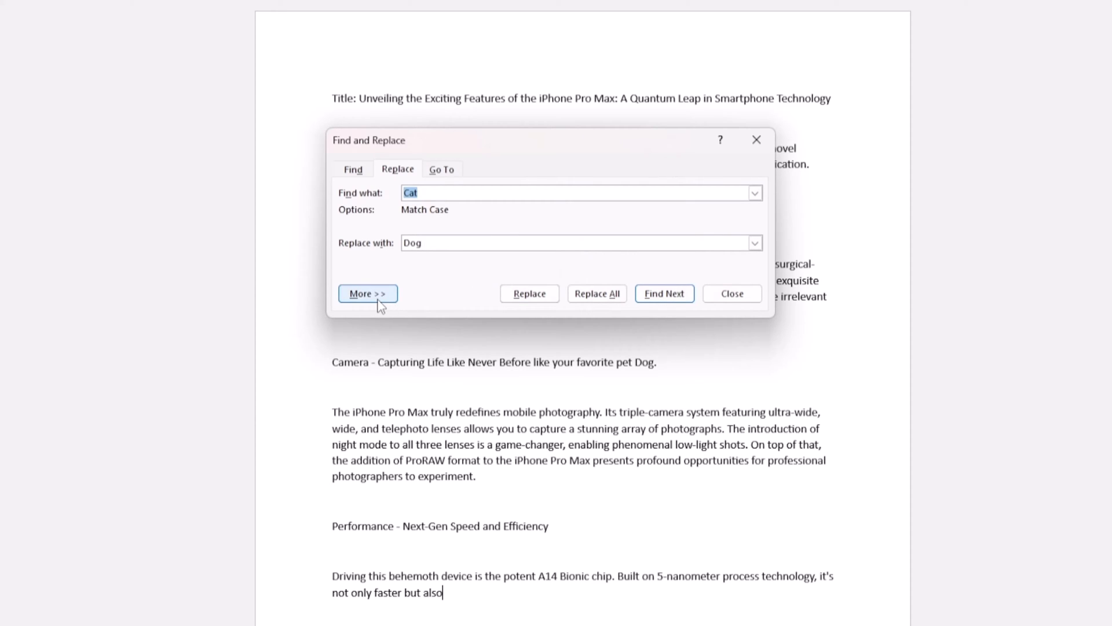
Expand the More options, browse the Special and Format dropdowns, then close the dialog
{"action": "left_click", "coordinate": [367, 293]}
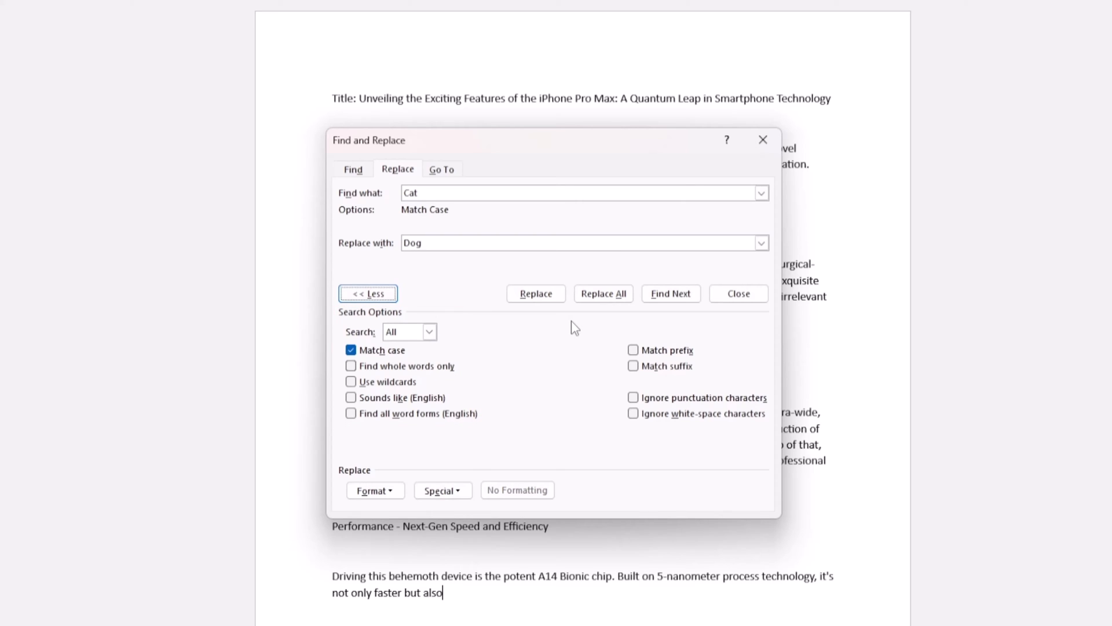
{"action": "left_click", "coordinate": [535, 294]}
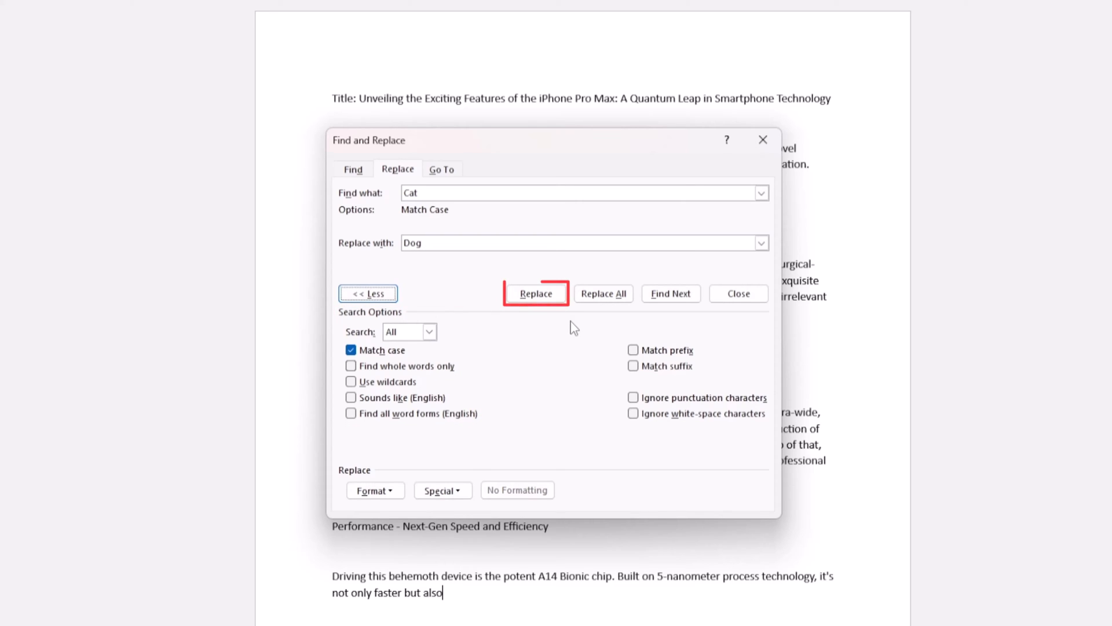
{"action": "left_click", "coordinate": [535, 293]}
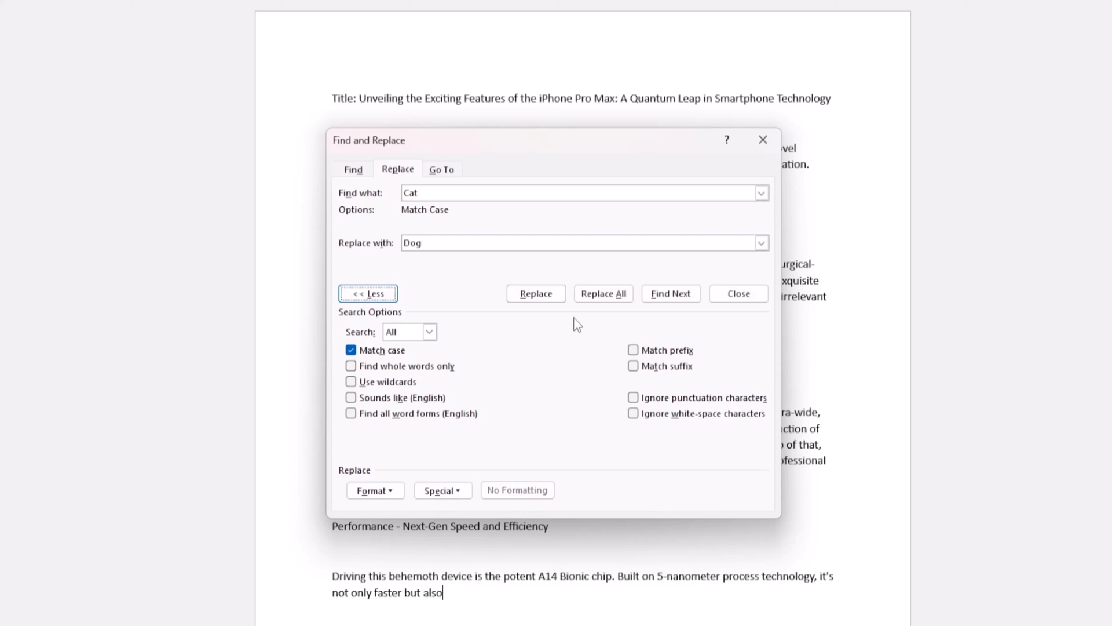
{"action": "left_click", "coordinate": [443, 490]}
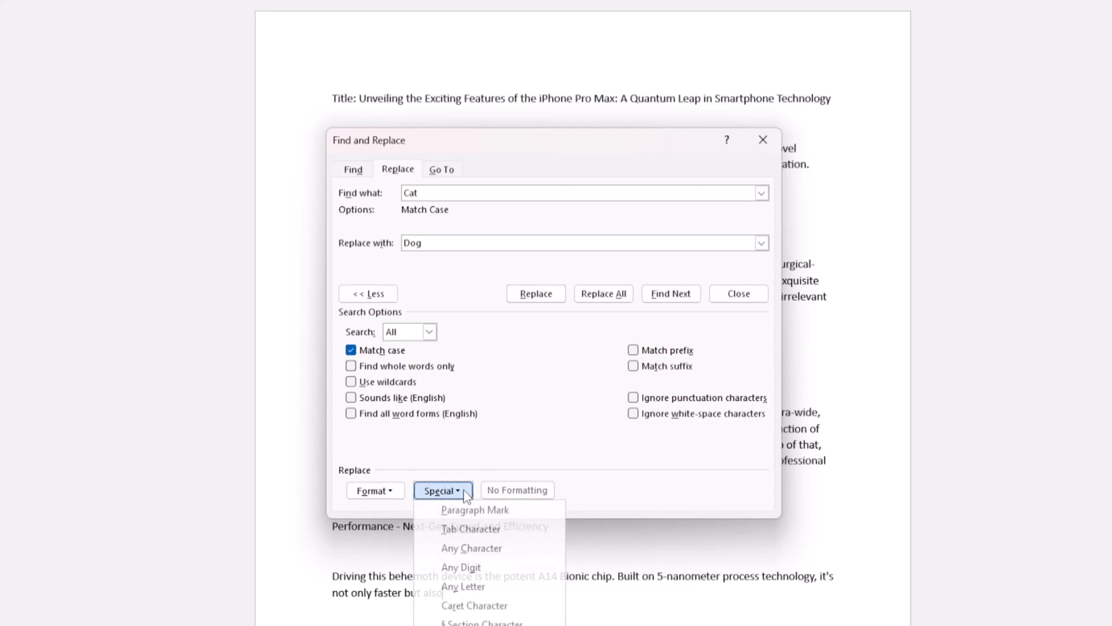
{"action": "left_click", "coordinate": [375, 490]}
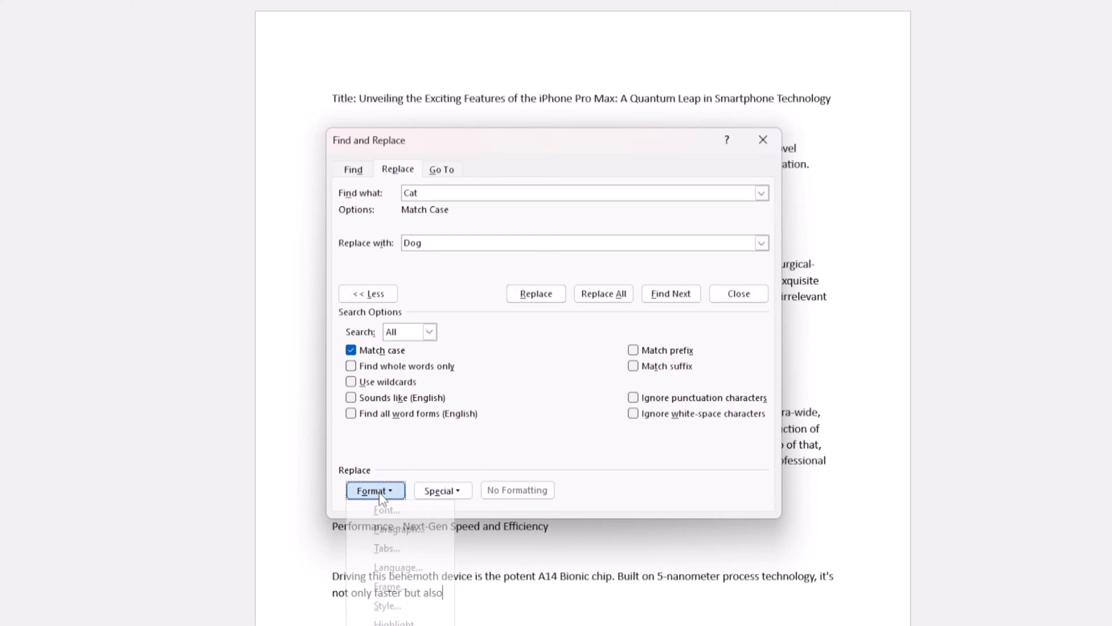
{"action": "mouse_move", "coordinate": [696, 231]}
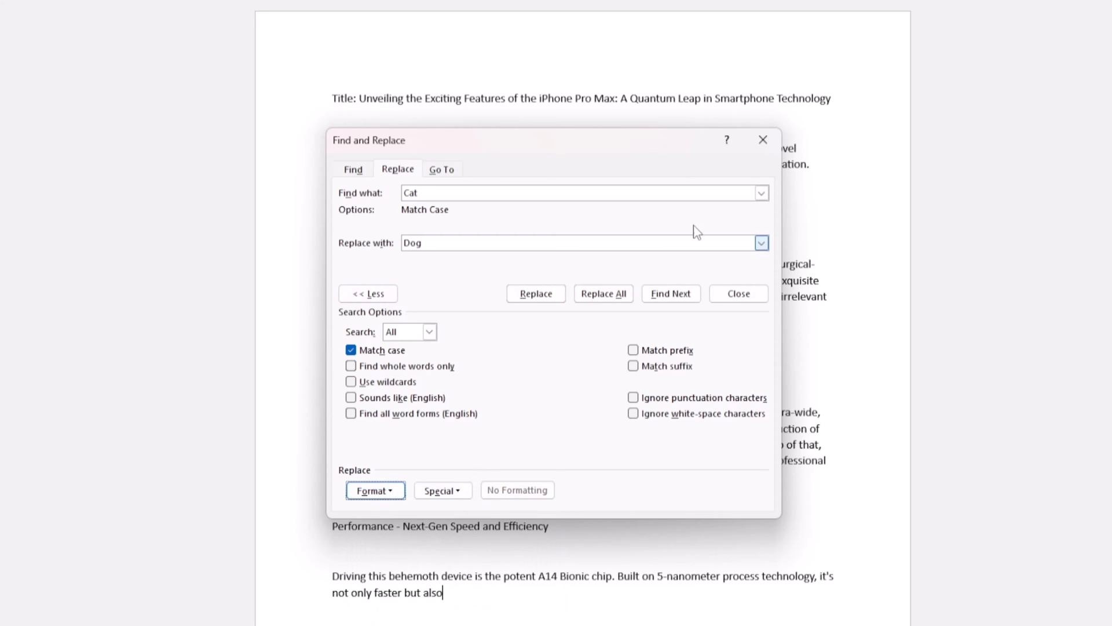
{"action": "left_click", "coordinate": [739, 293]}
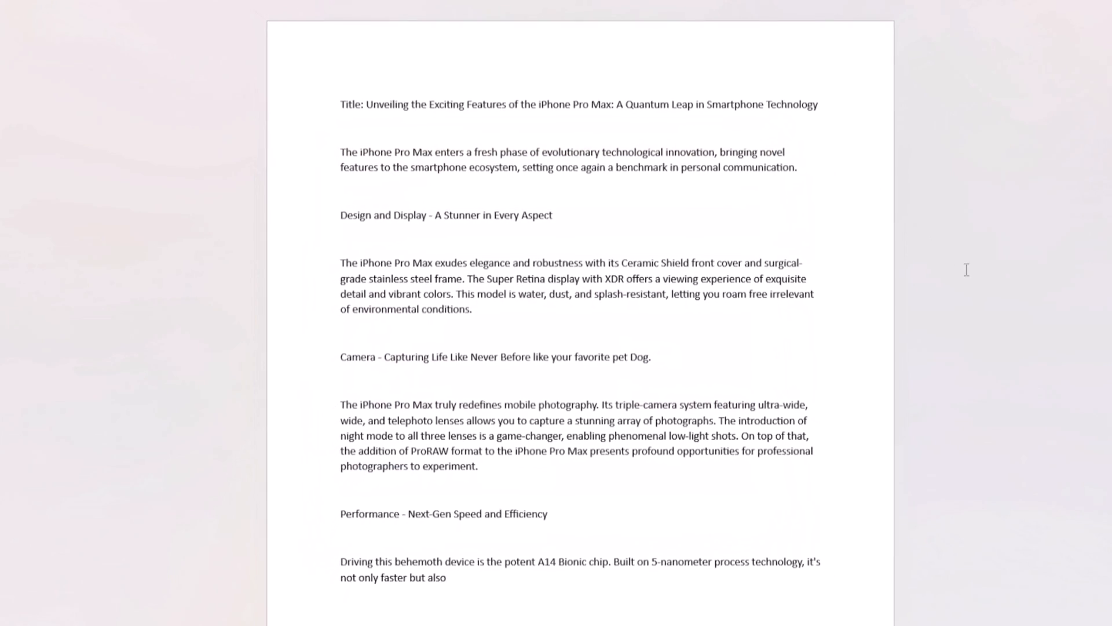